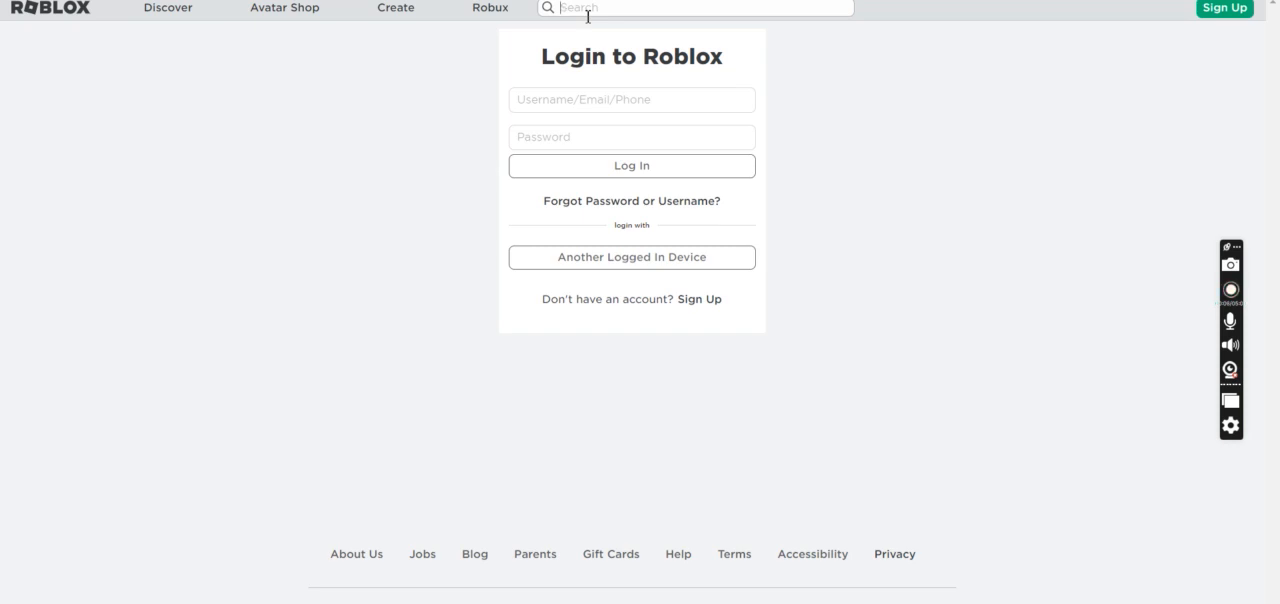
type("a")
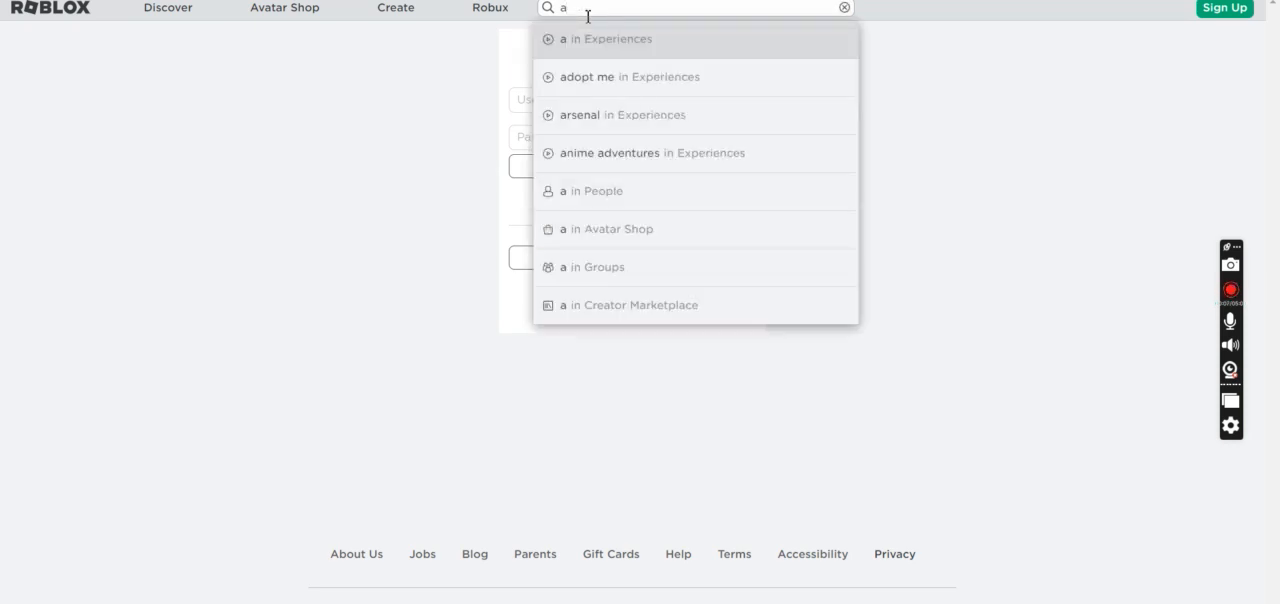
type("A")
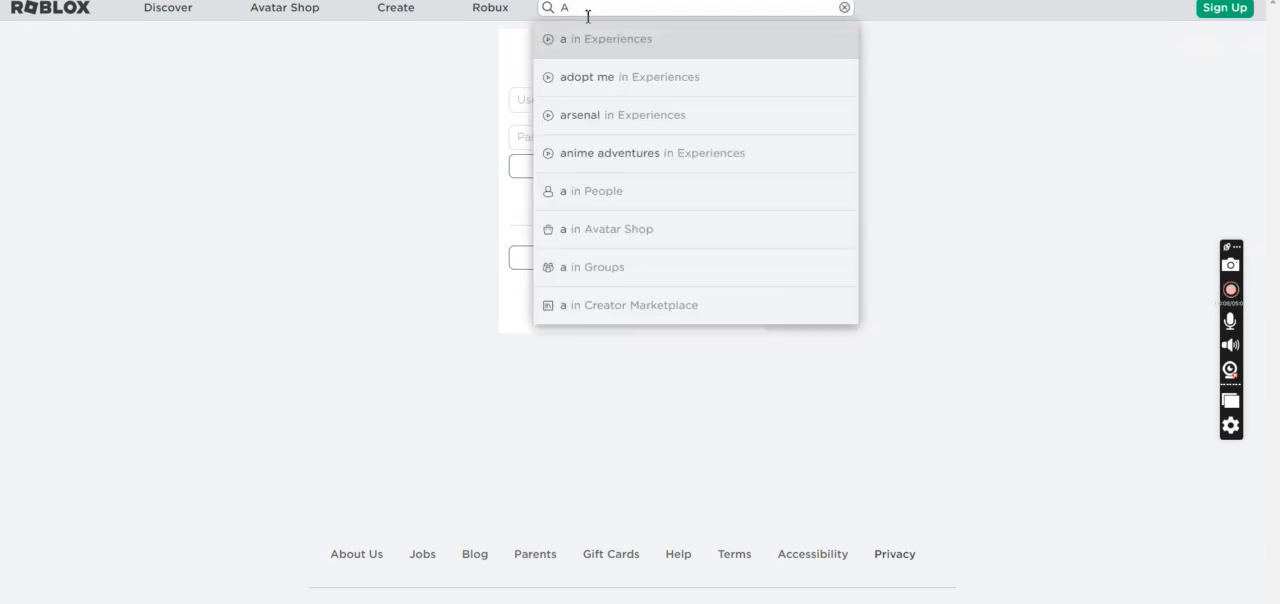
type("littlegamer_111")
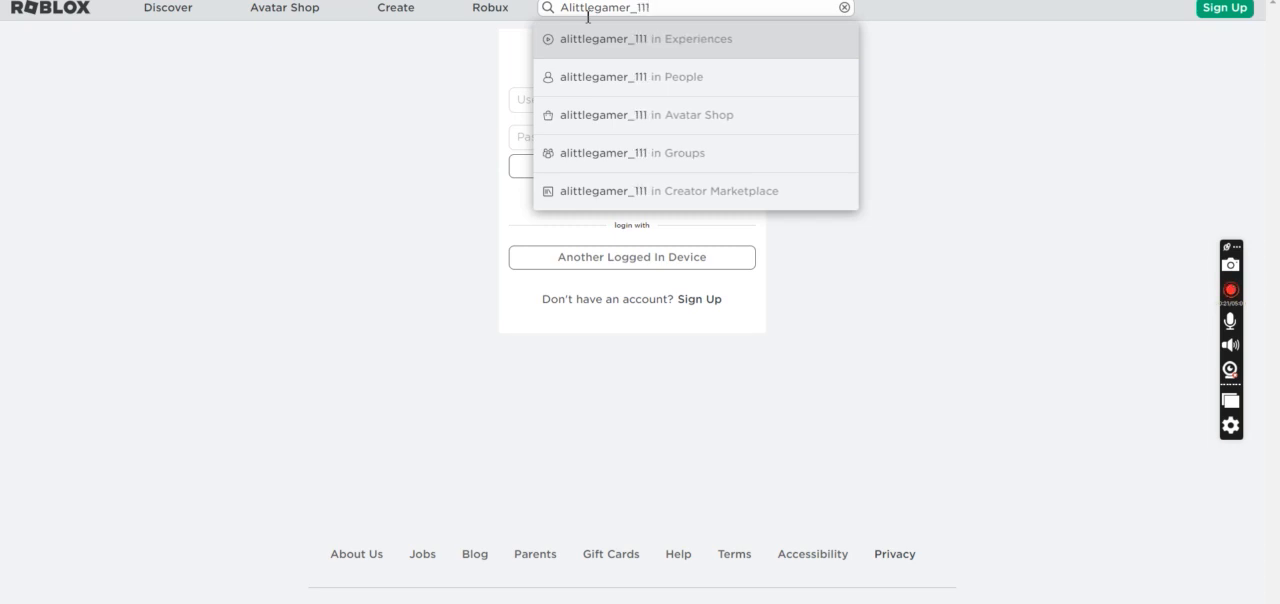
mouse_move(922, 510)
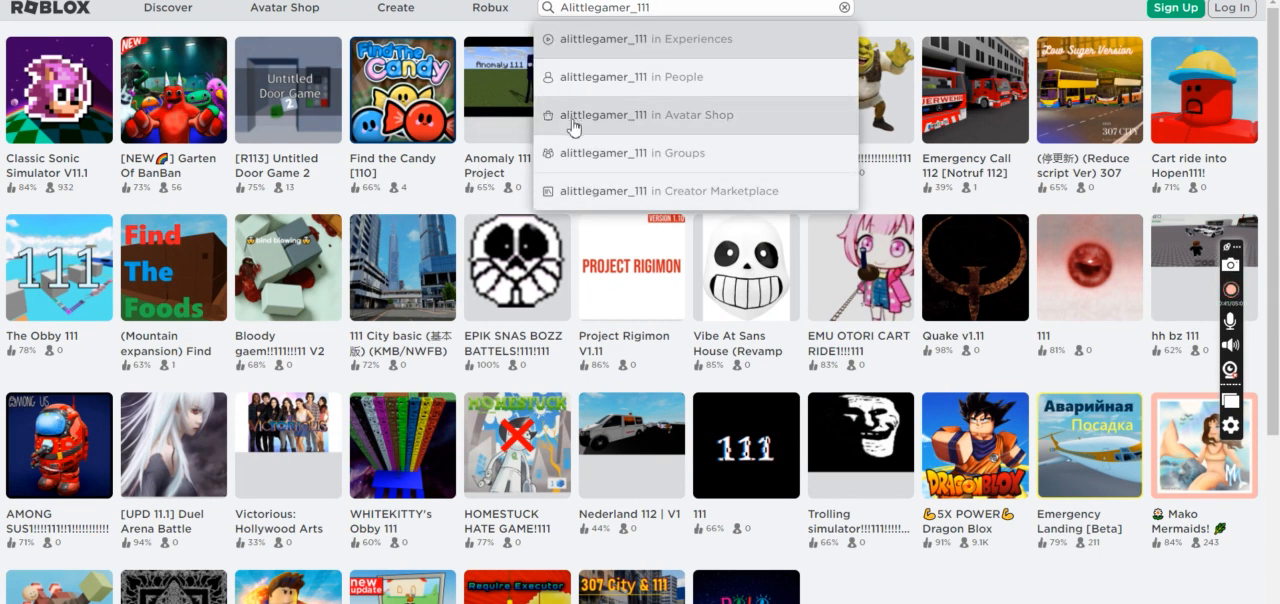
left_click(630, 77)
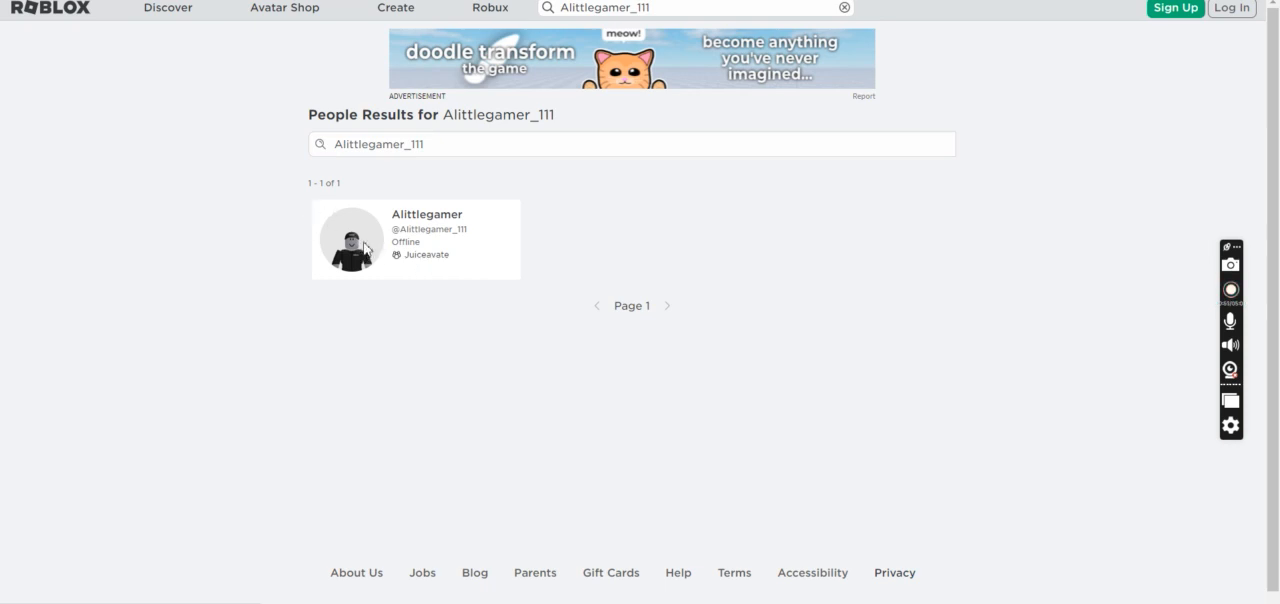
left_click(350, 240)
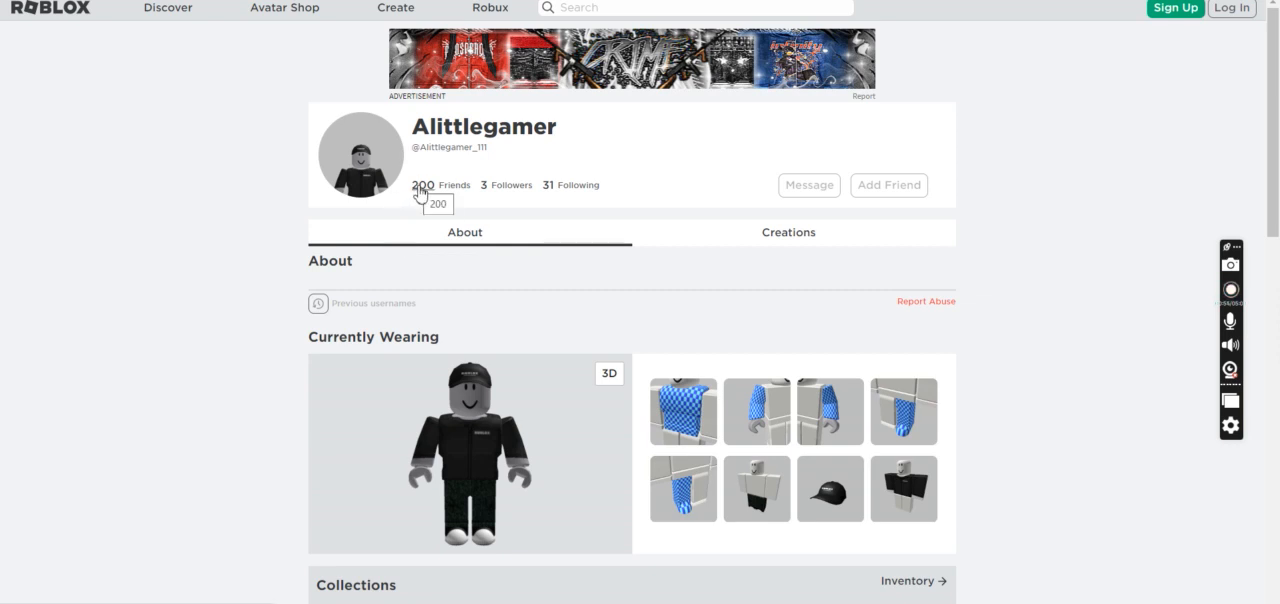
mouse_move(553, 197)
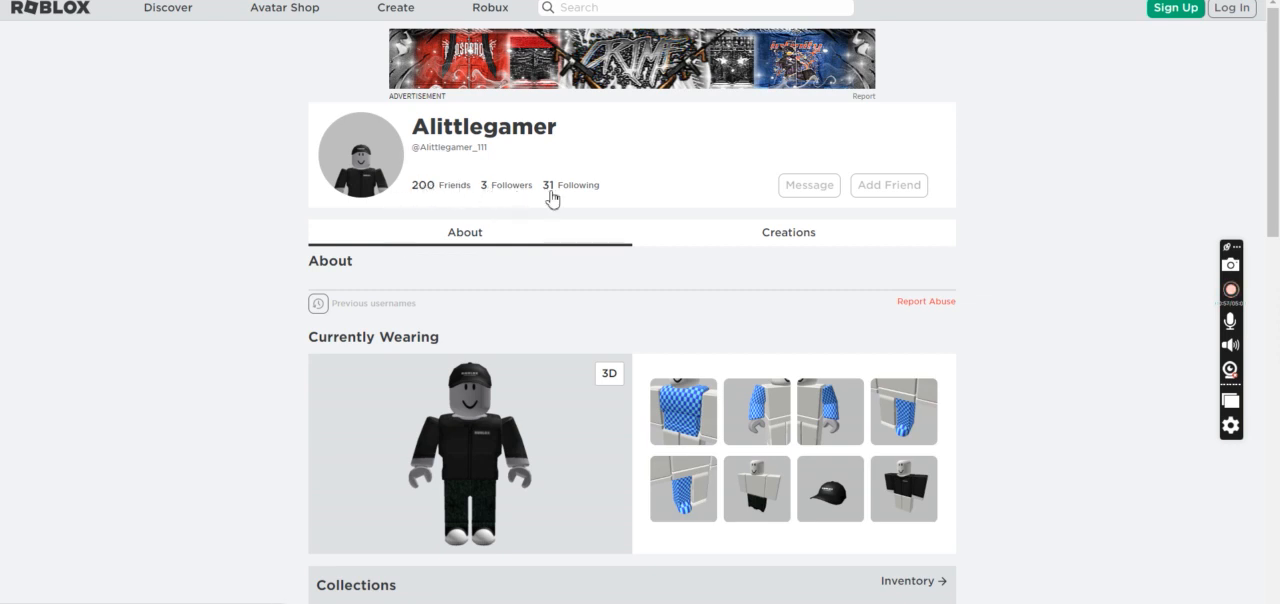
- View Alittlegamer's Creations, showing an Obby experience, then return to the About view
left_click(788, 232)
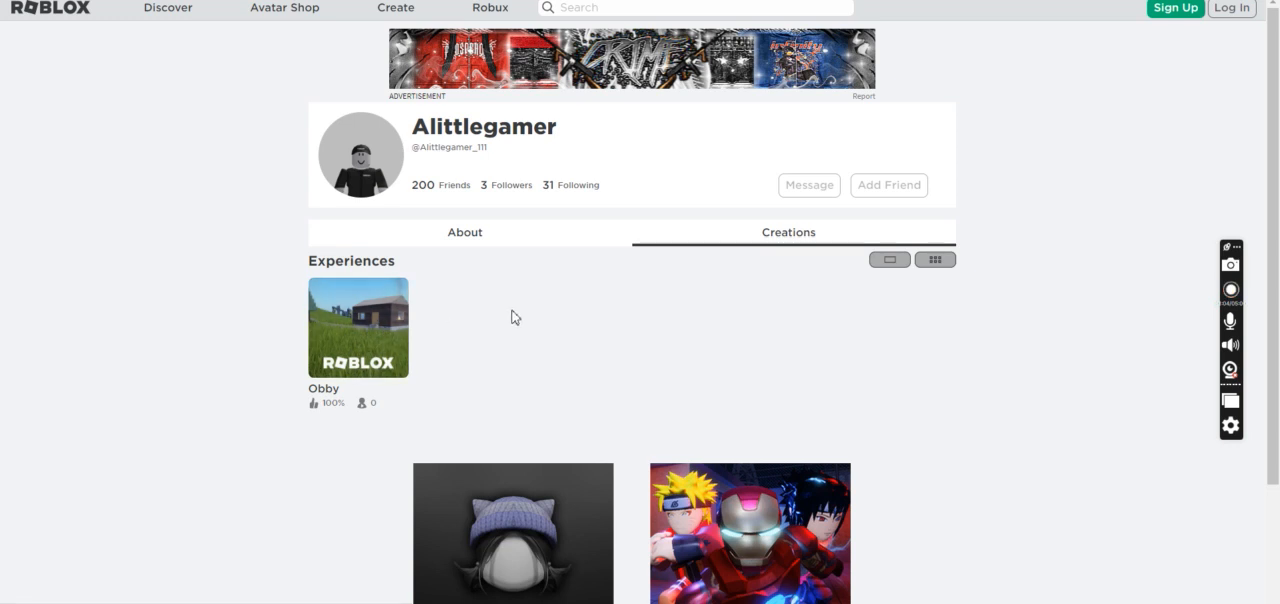
left_click(464, 232)
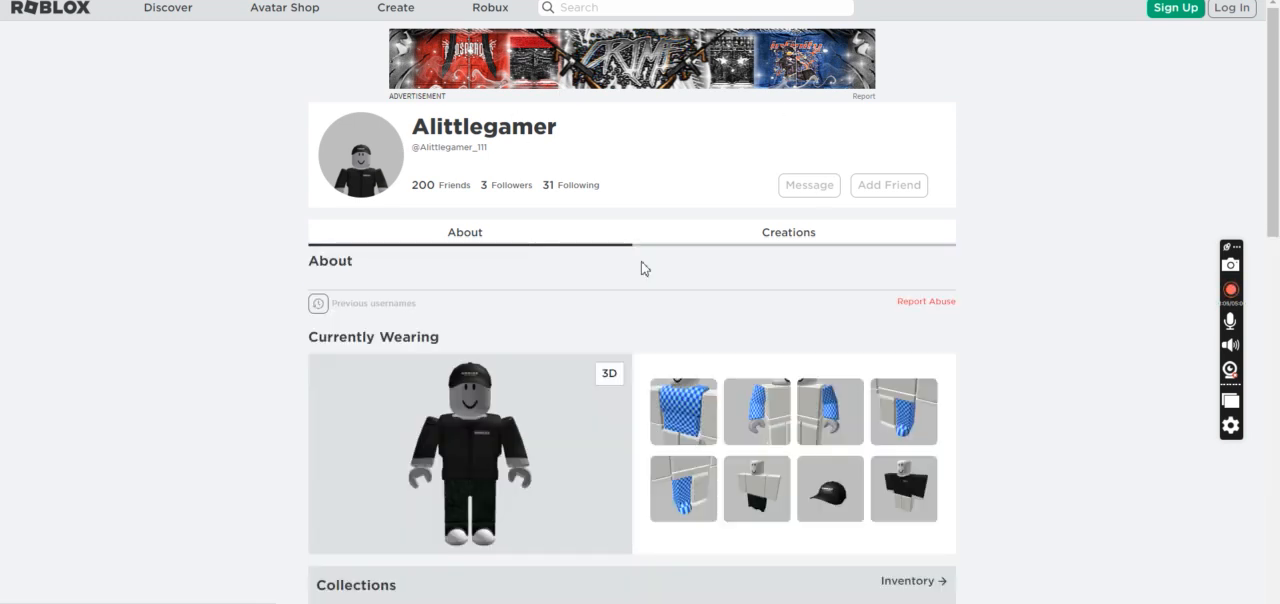
mouse_move(284, 8)
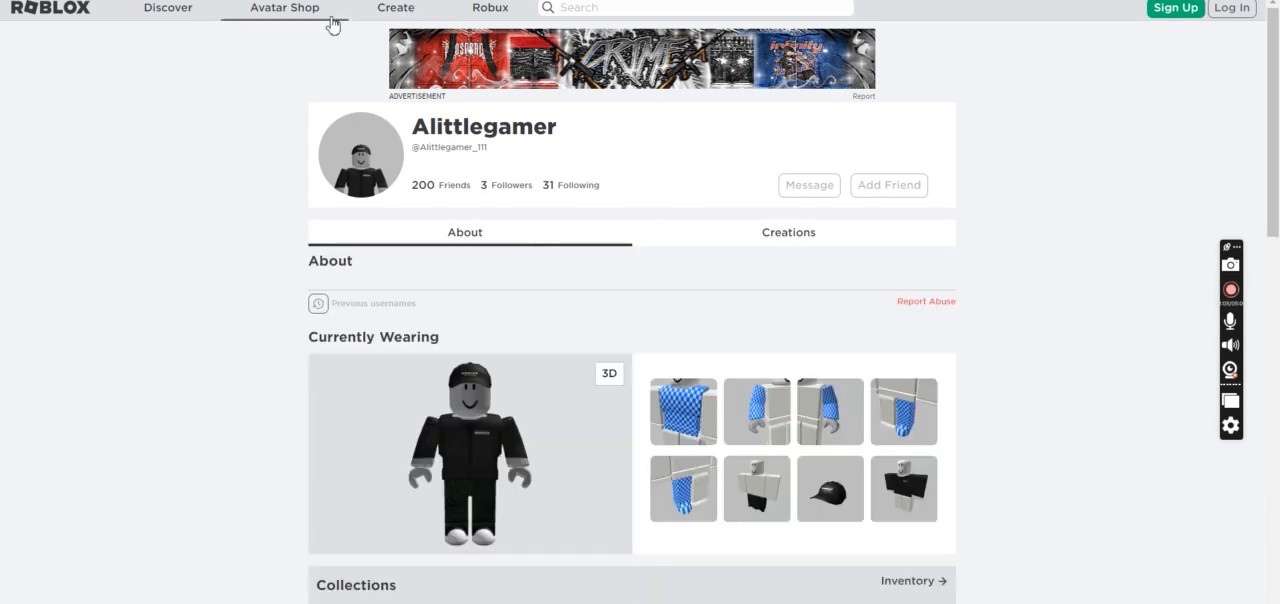
mouse_move(518, 270)
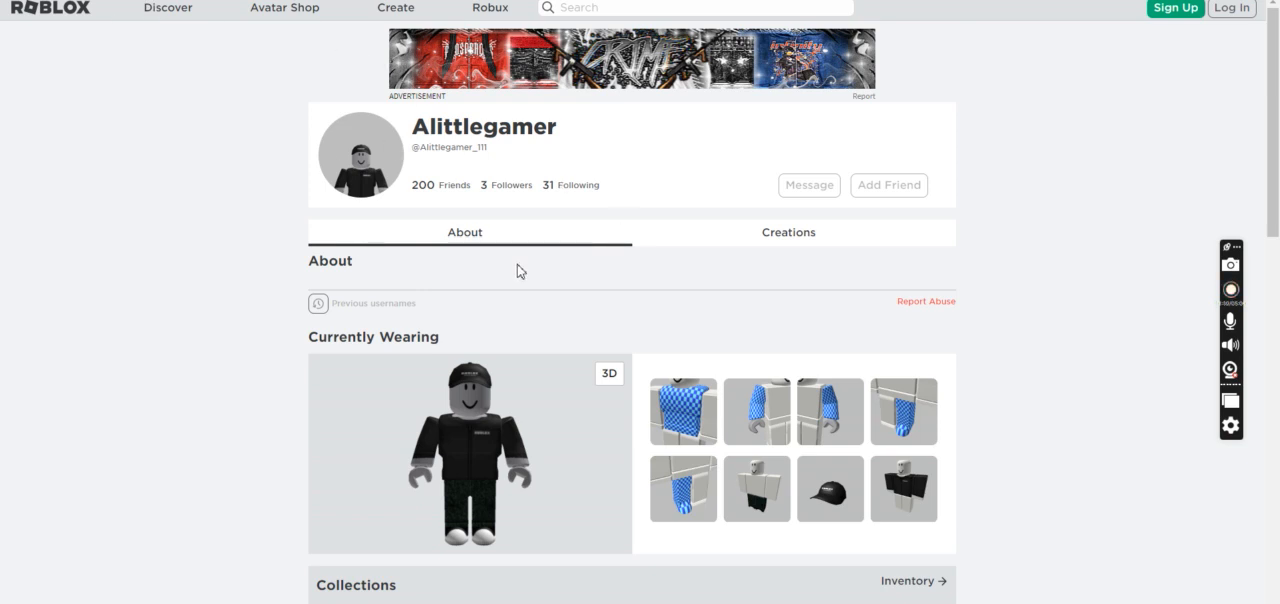
scroll("down", 3)
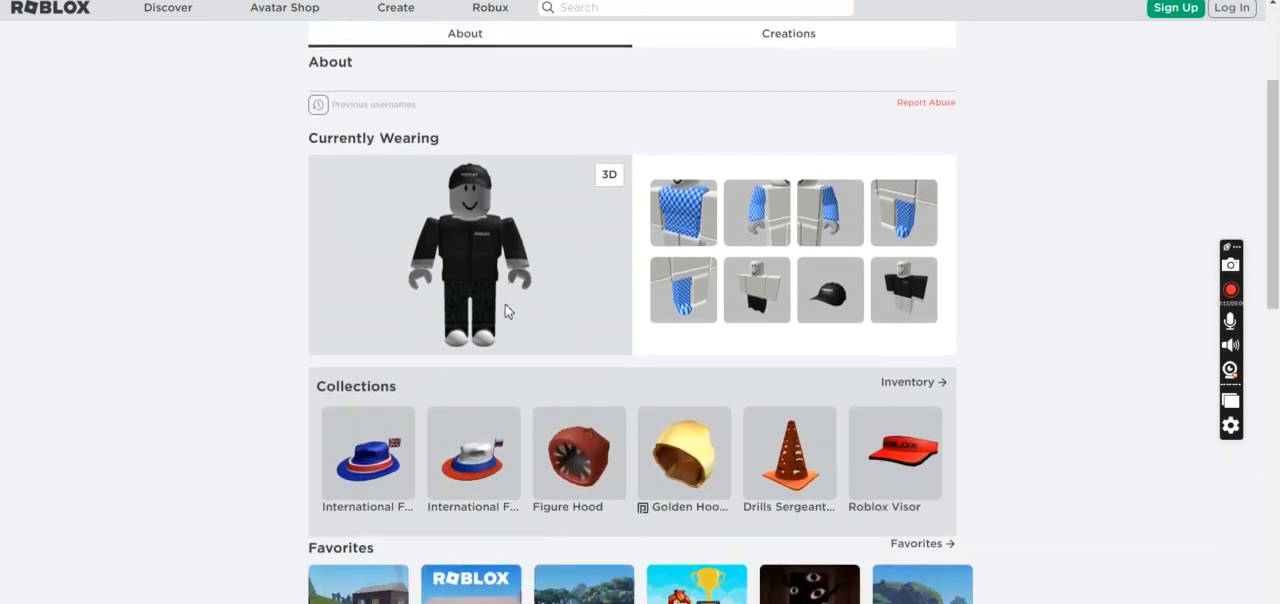
scroll("down", 3)
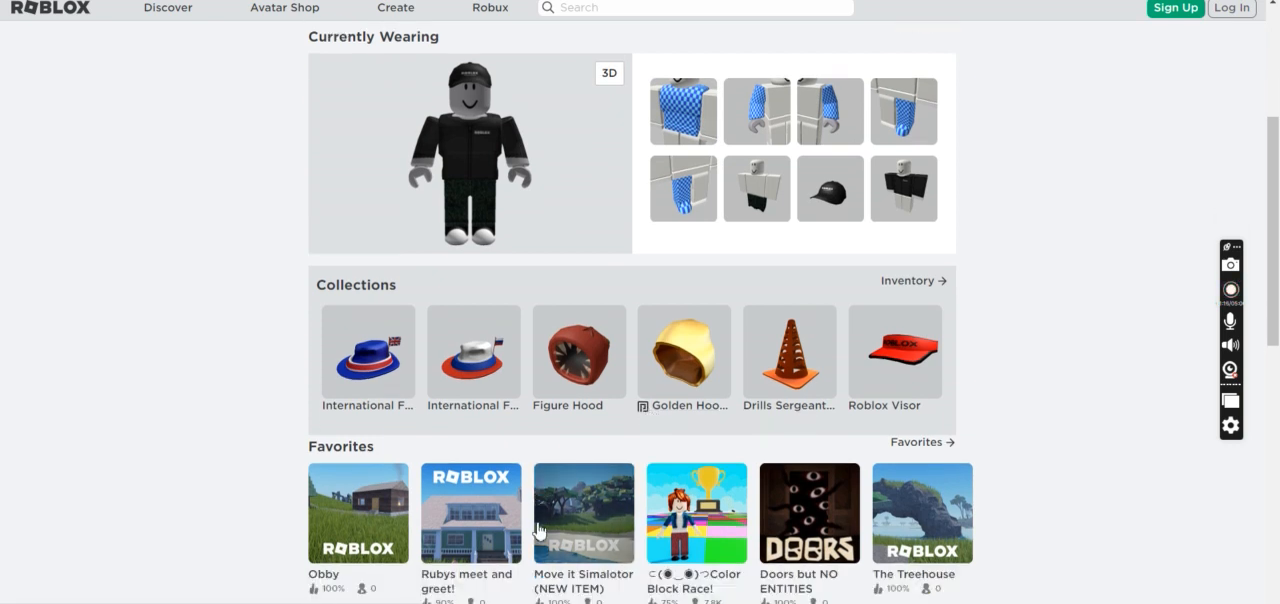
scroll("down", 3)
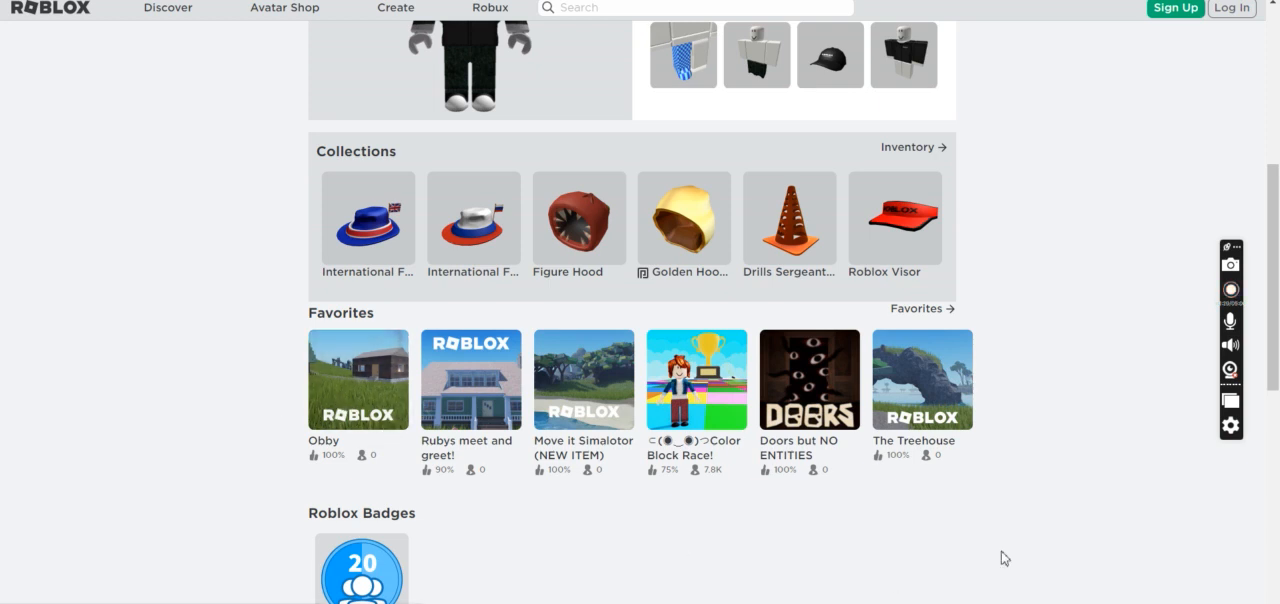
mouse_move(916, 308)
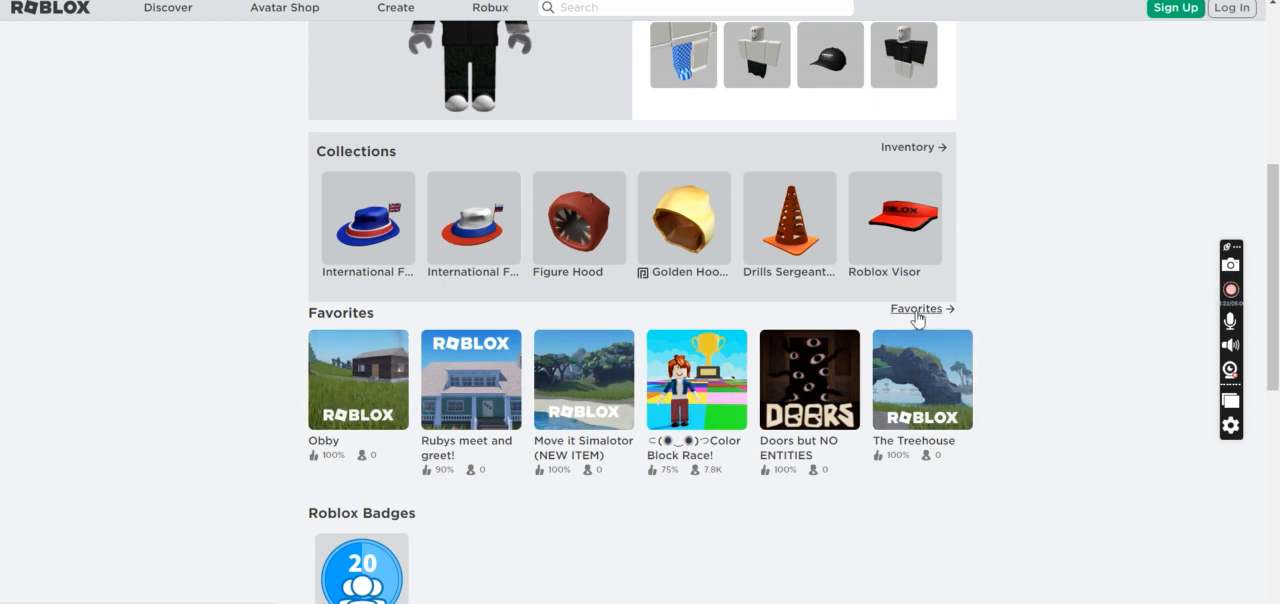
- Open Alittlegamer's full Favorites list, then the favorite place creator AngelSHOT's profile
left_click(916, 308)
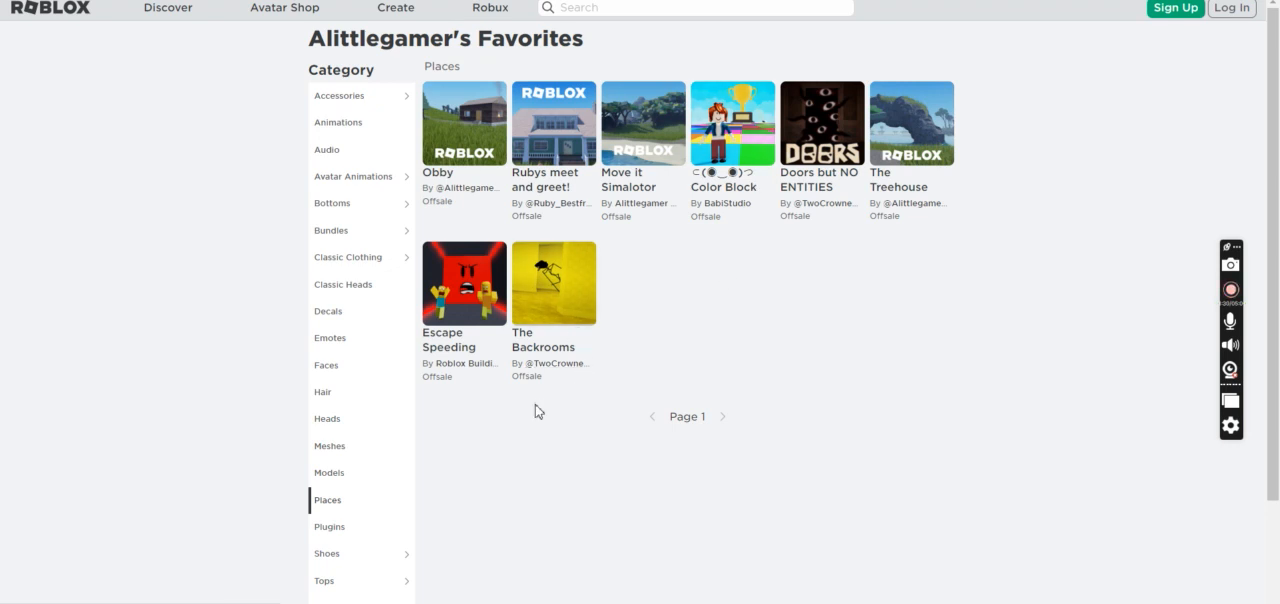
left_click(551, 362)
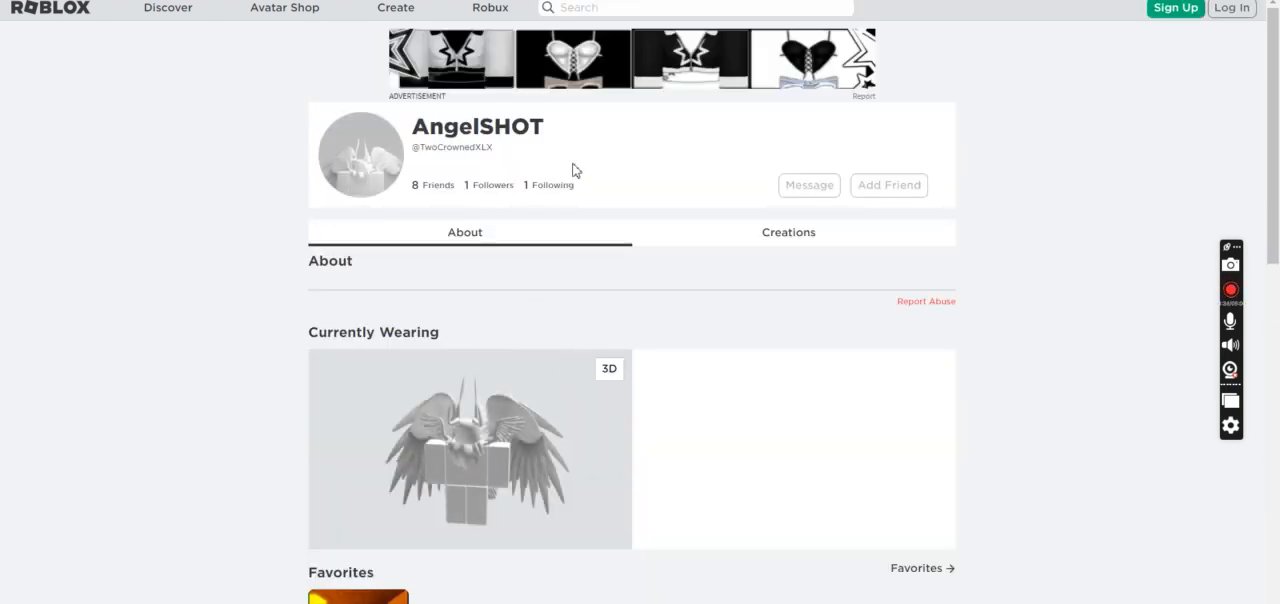
- Browse AngelSHOT's Creations, About, favorites and badges, then type 'Ality' into search
left_click(788, 232)
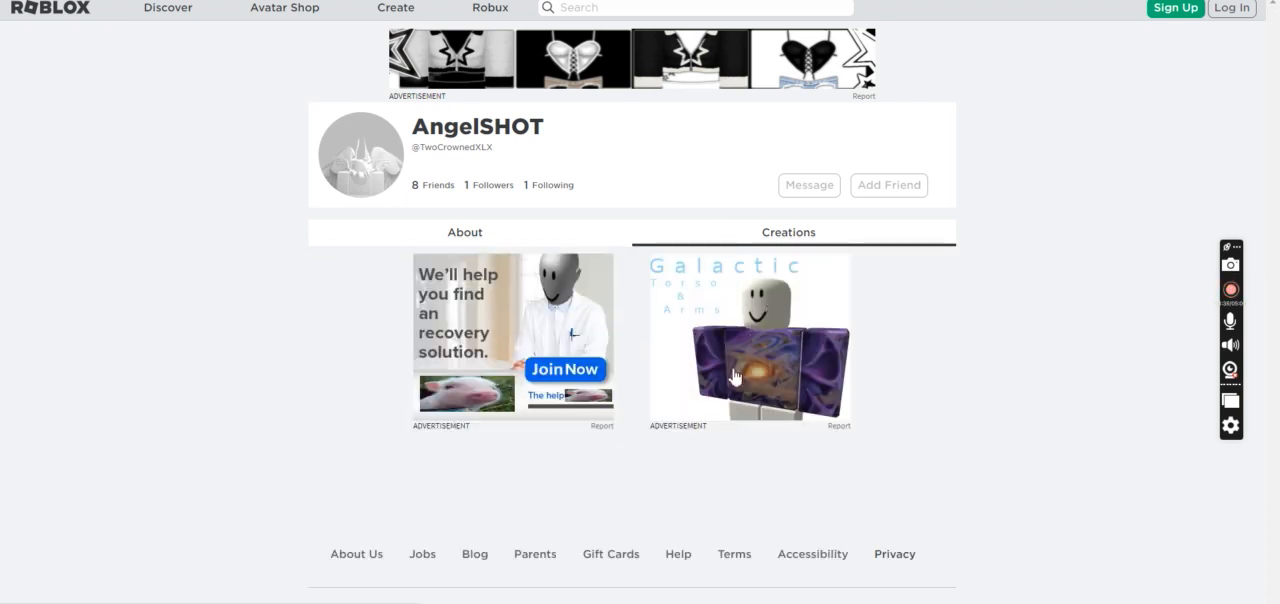
mouse_move(648, 242)
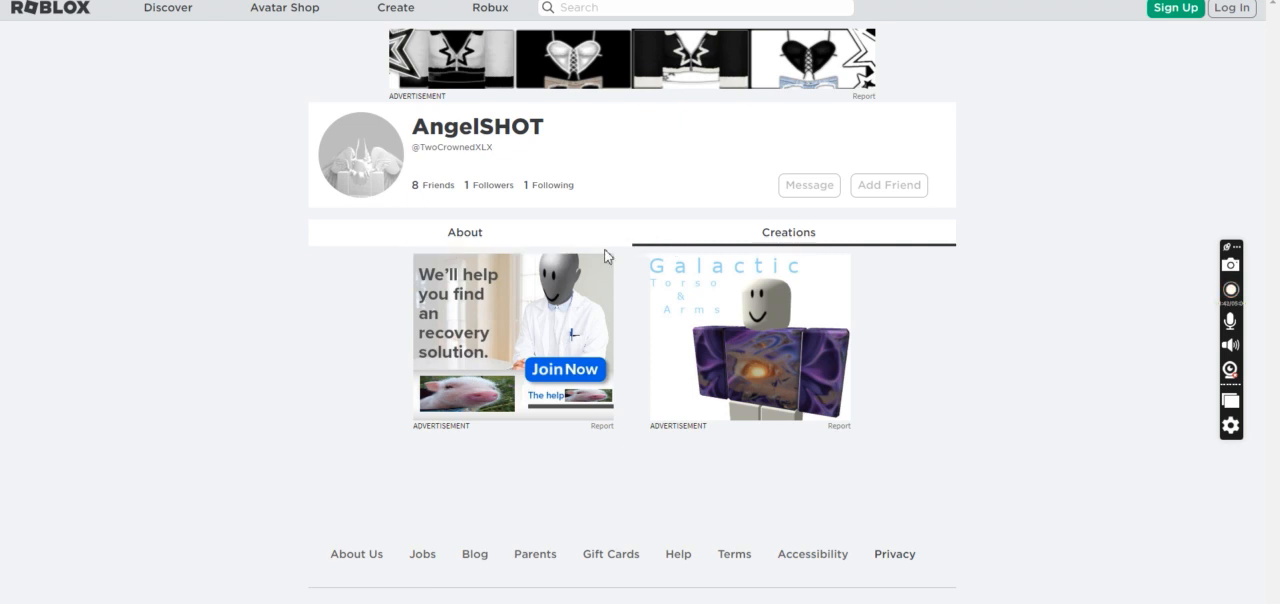
left_click(464, 232)
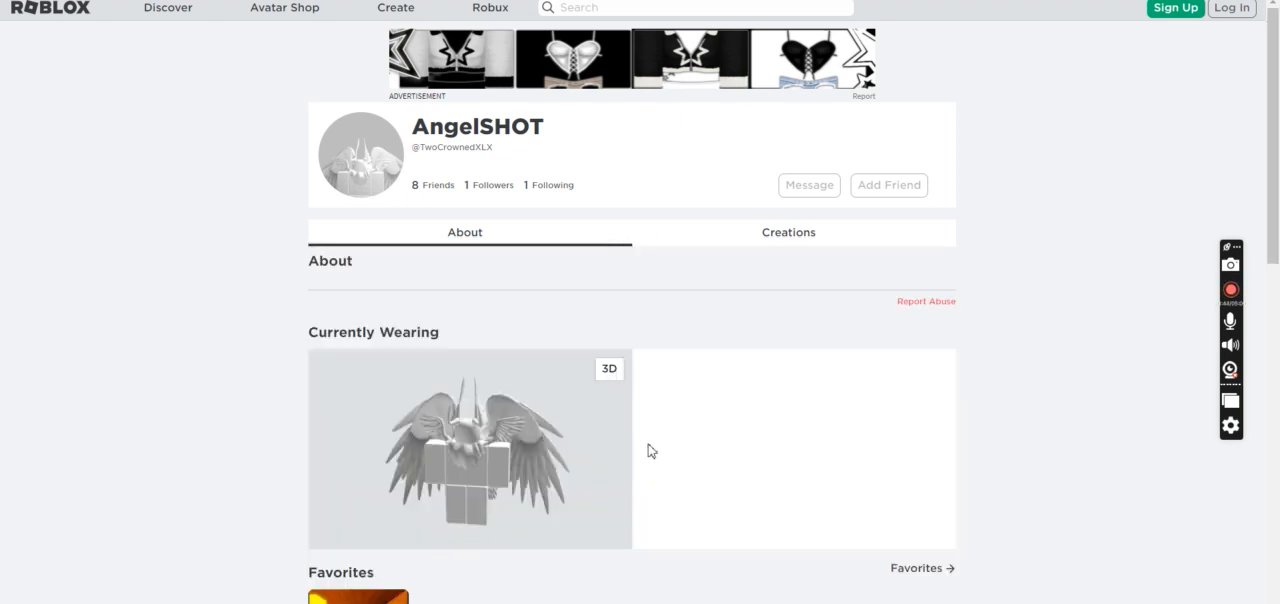
scroll("down", 3)
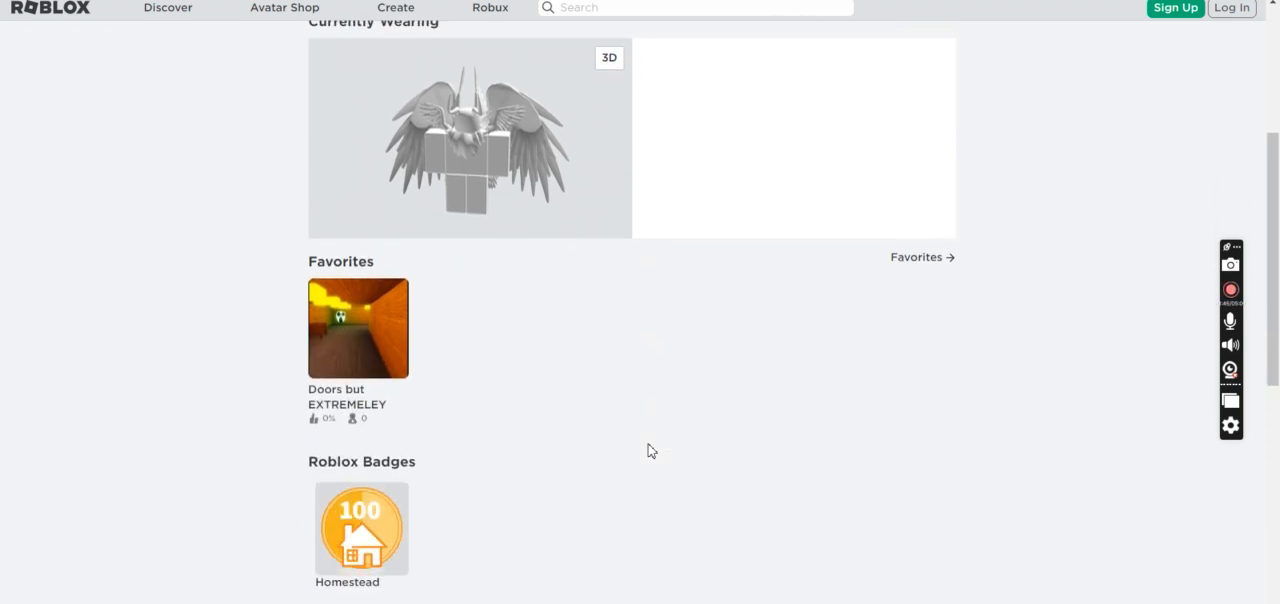
scroll("down", 3)
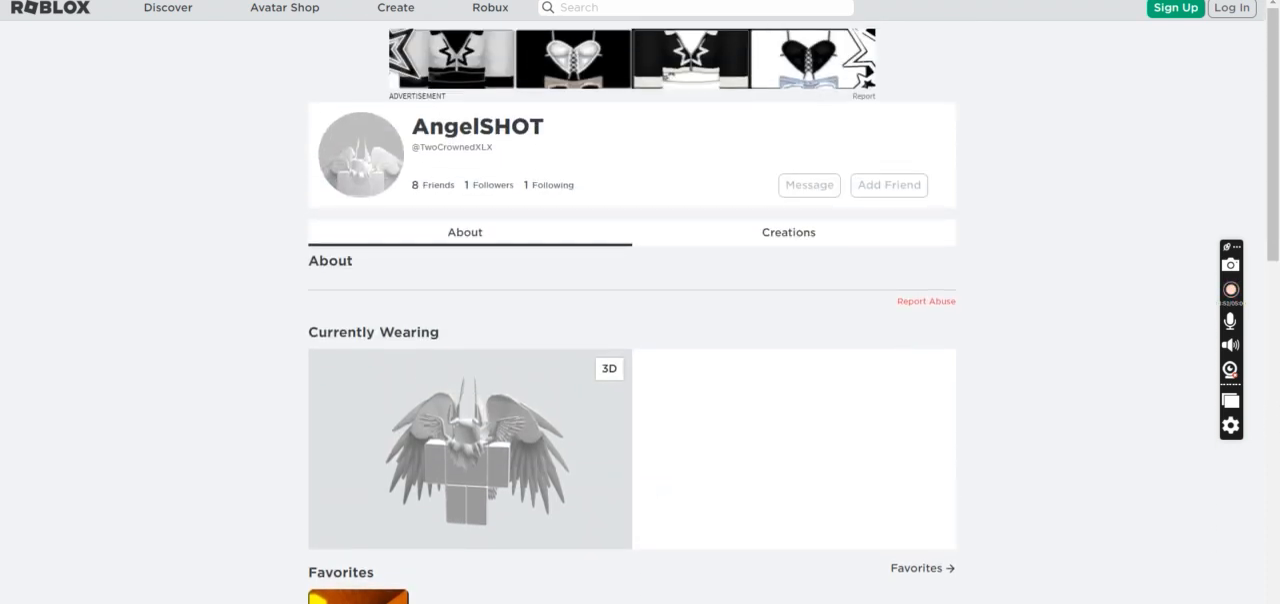
type("A")
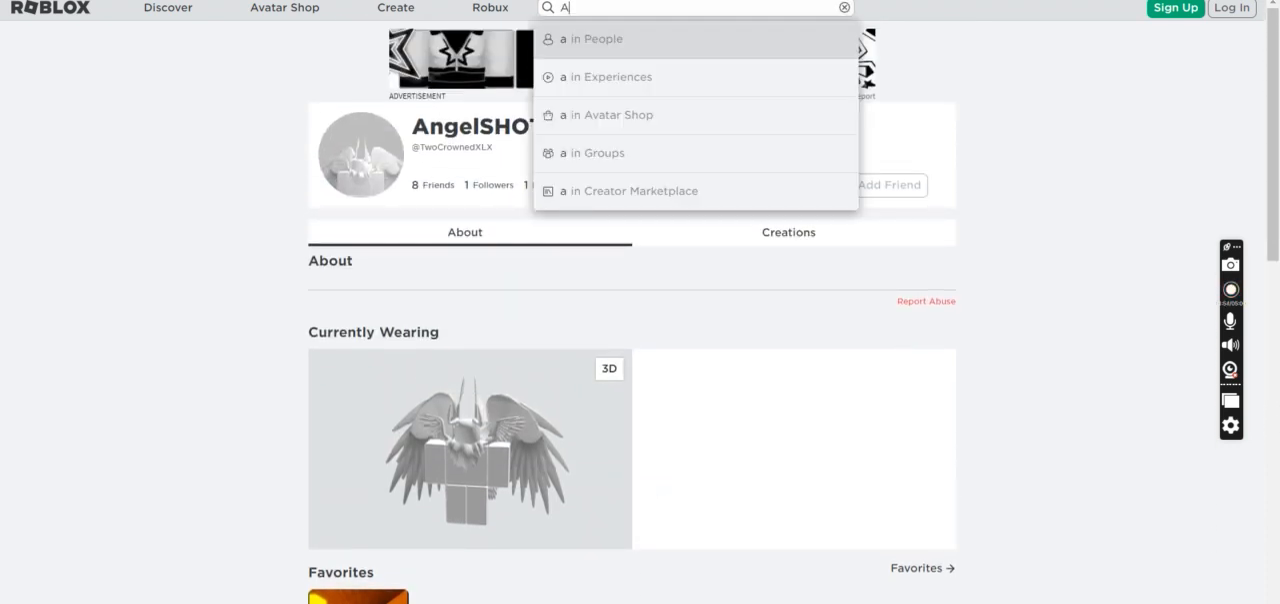
type("lity")
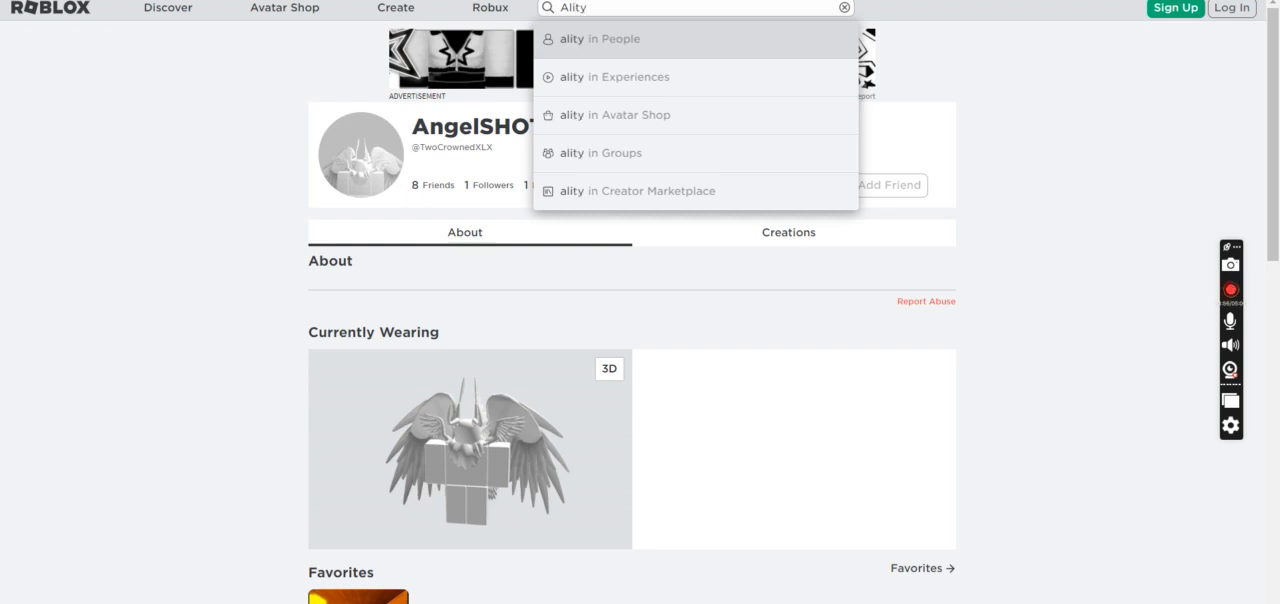